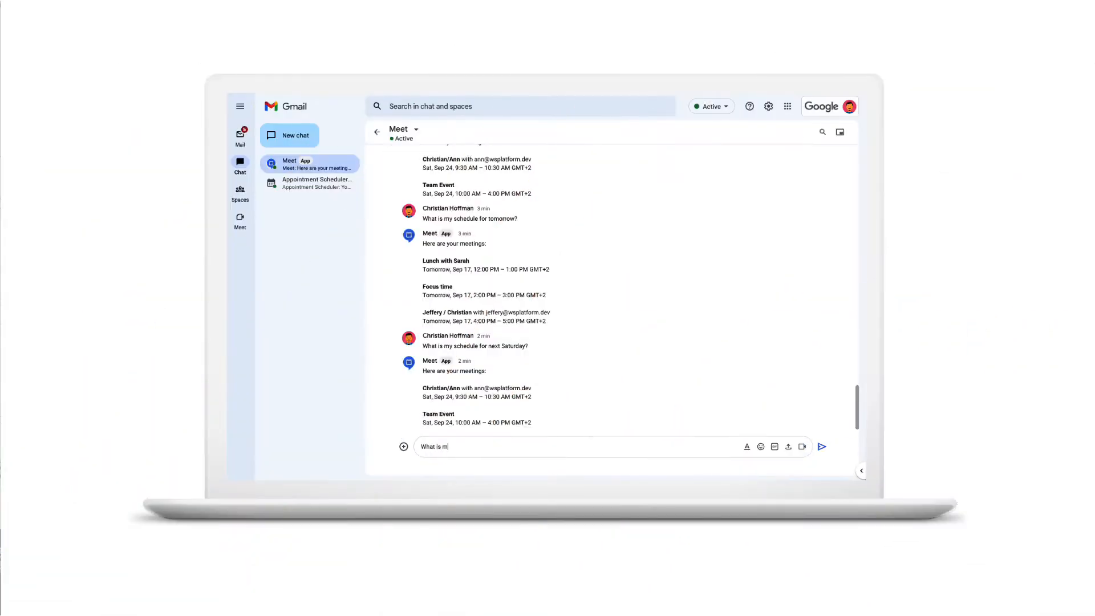
Step: Send Meet 'What is my schedule for tomorrow?' then 'Cancel meeting with Susan'
type("y schedule for to")
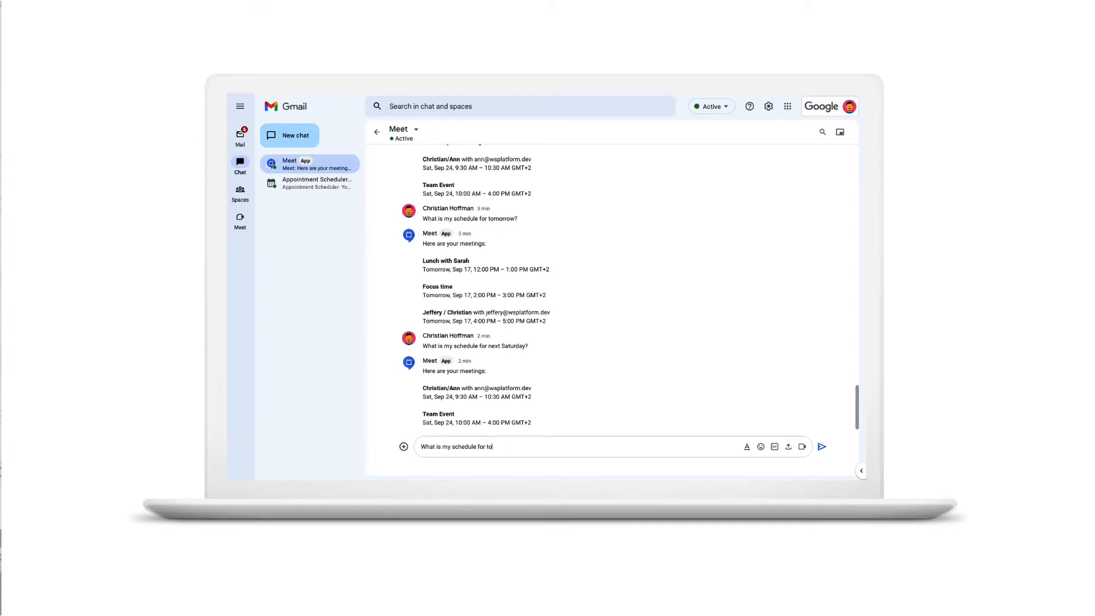
left_click(822, 446)
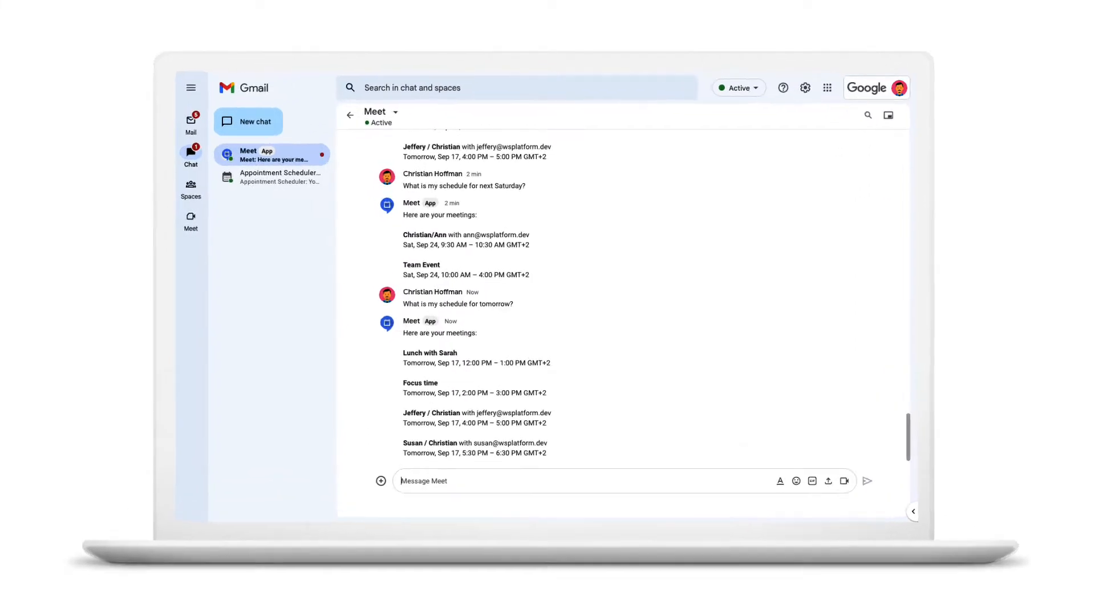
type("Cancel me")
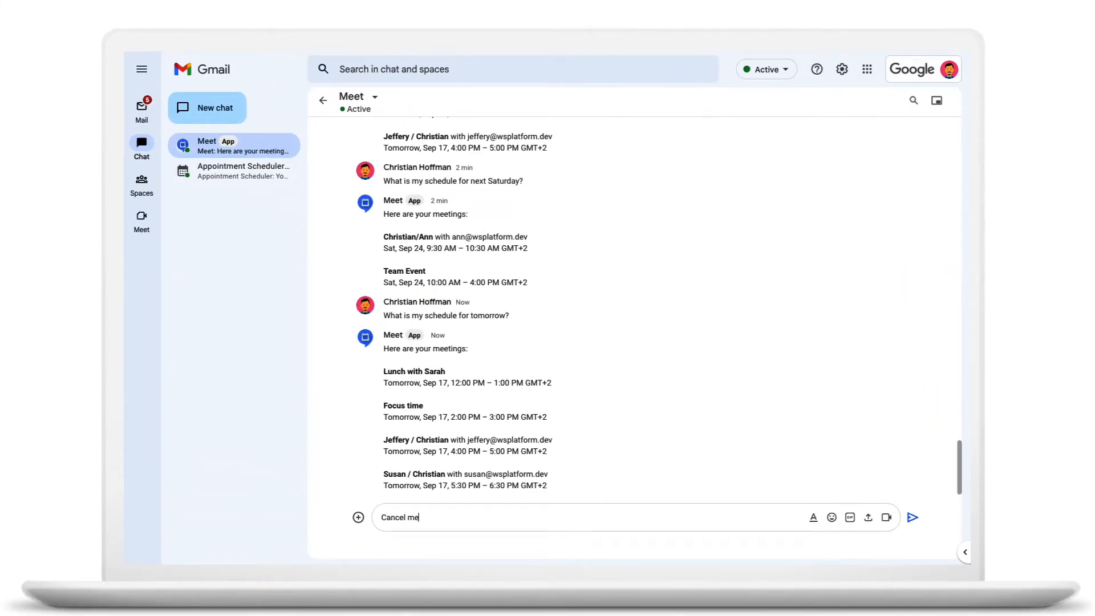
type("eting with S")
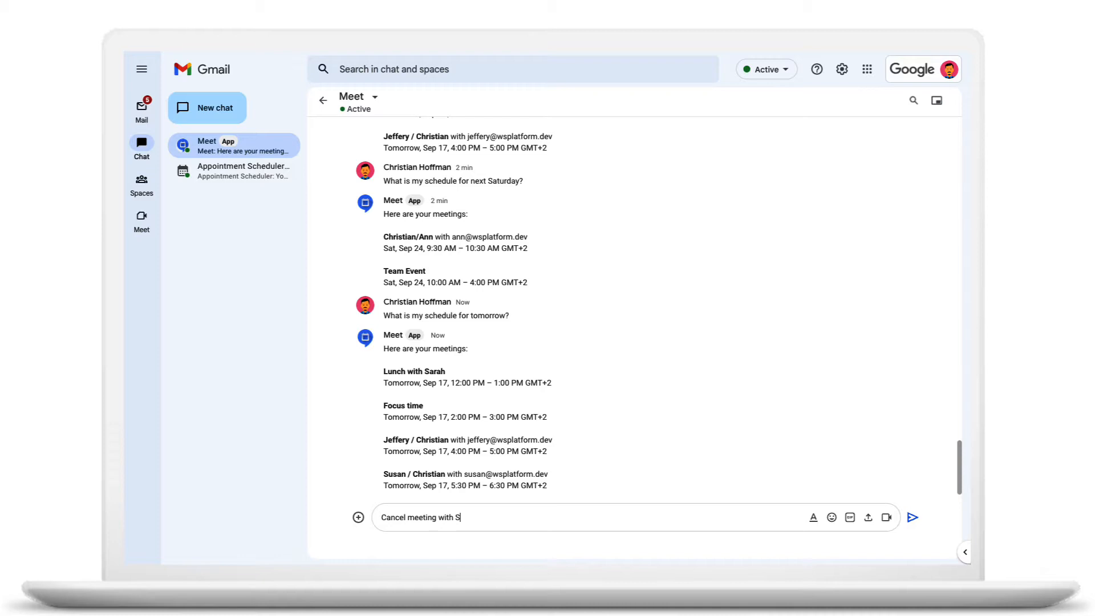
left_click(912, 517)
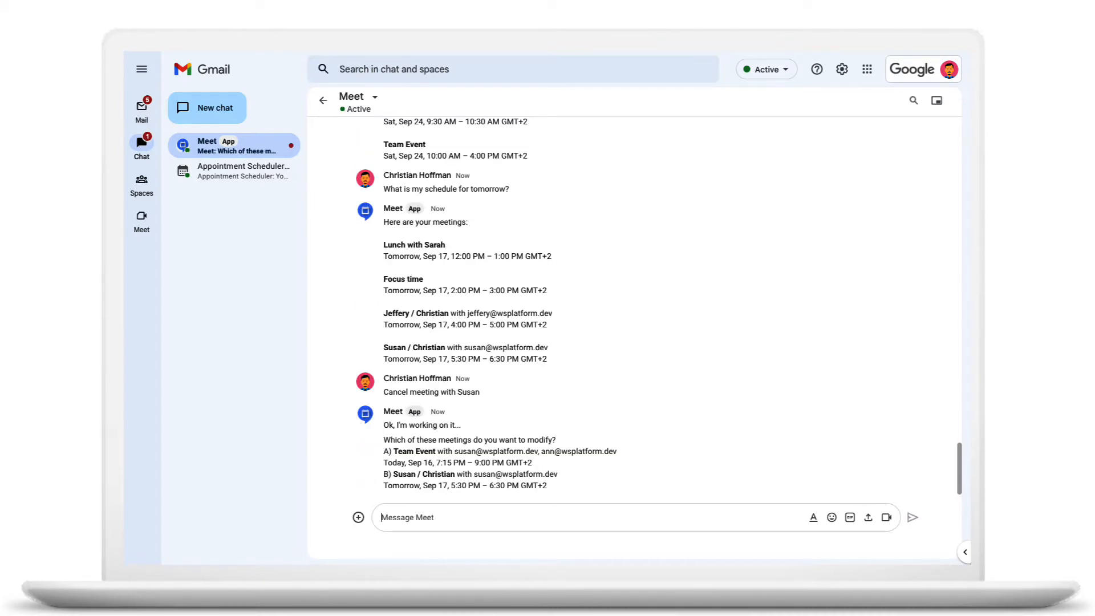
Step: Reply 'B' to pick the Susan / Christian meeting
type("B")
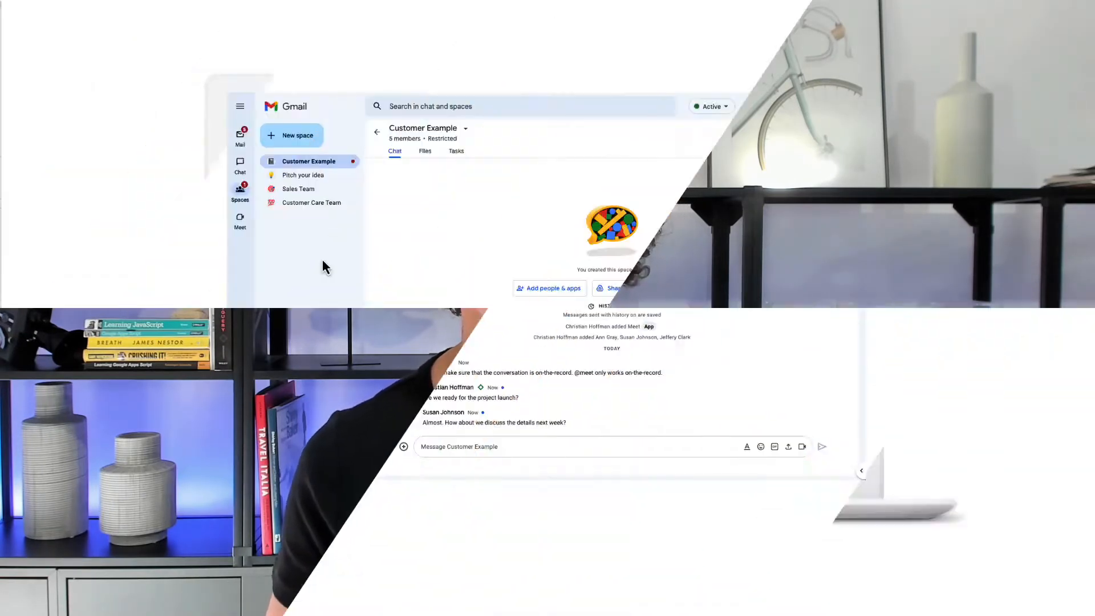
type("I'll schedule a")
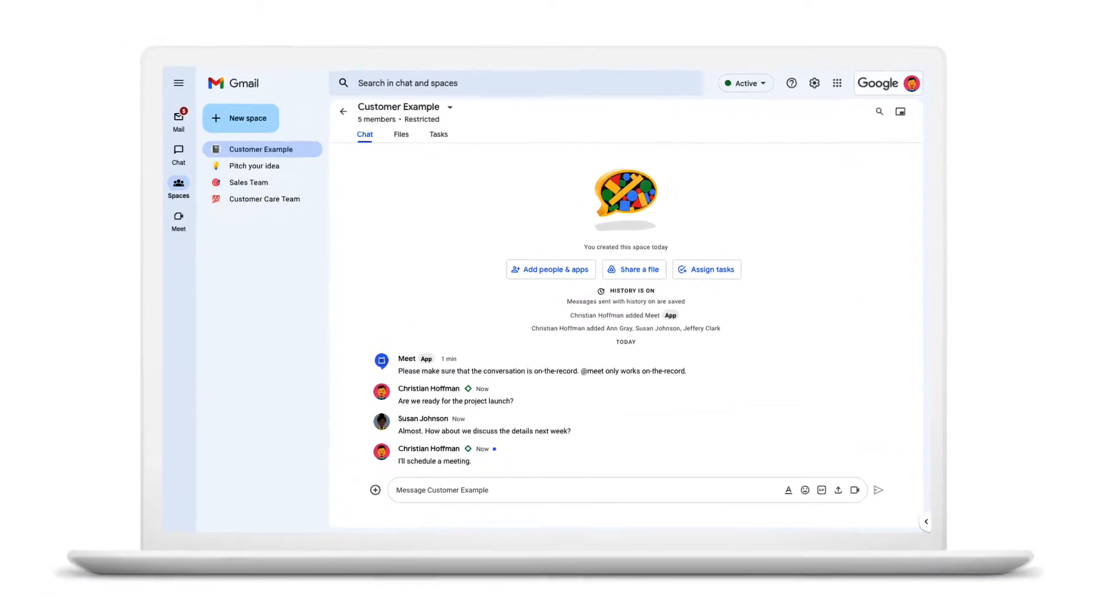
type("@Meet")
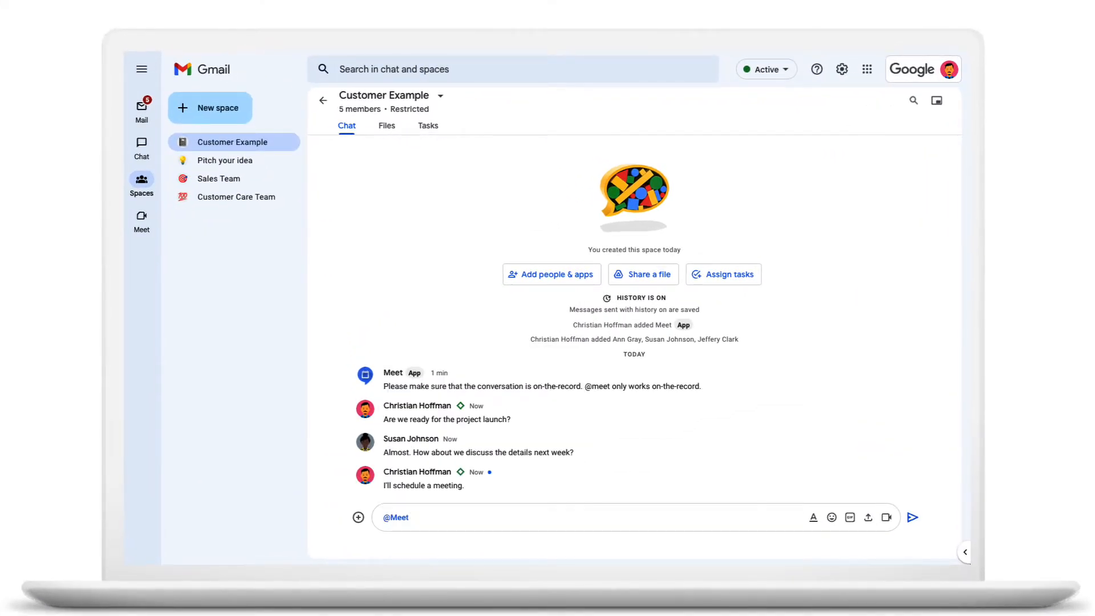
type("Find us a time to me")
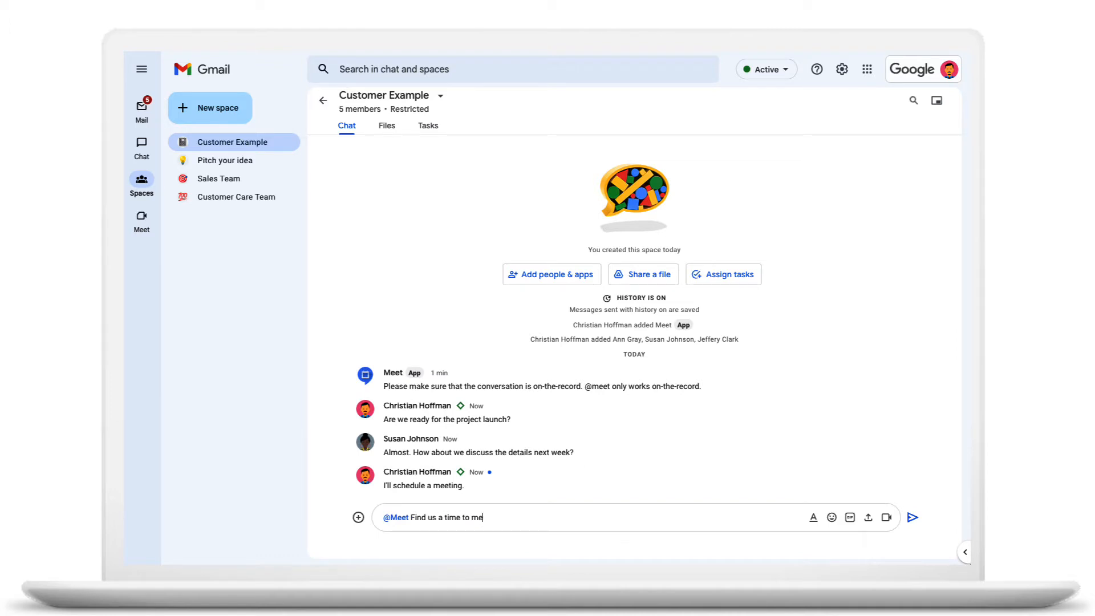
left_click(911, 517)
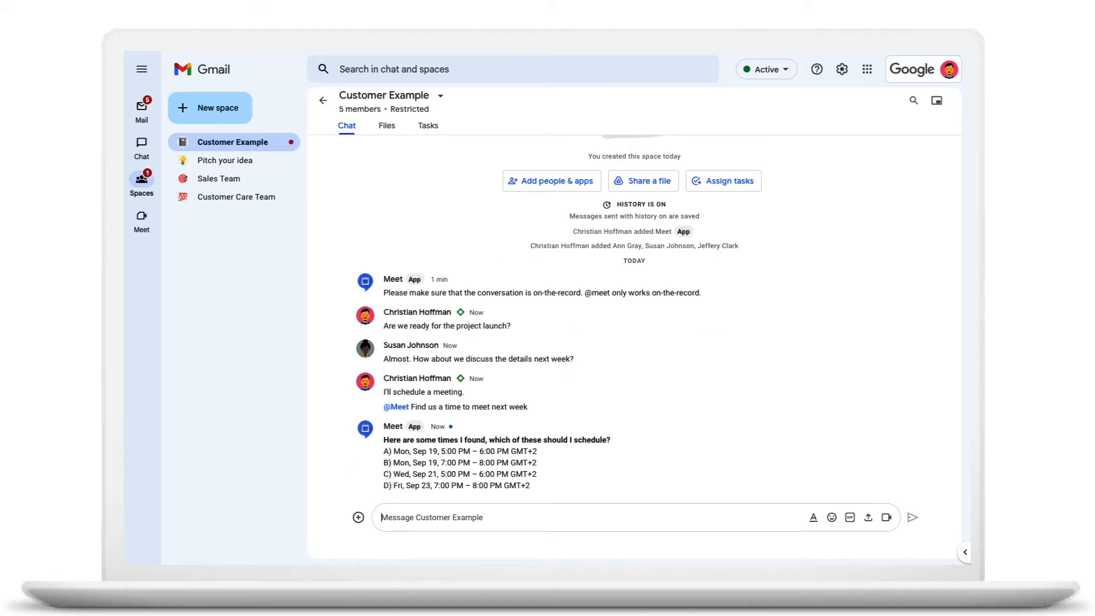
type("@Meet")
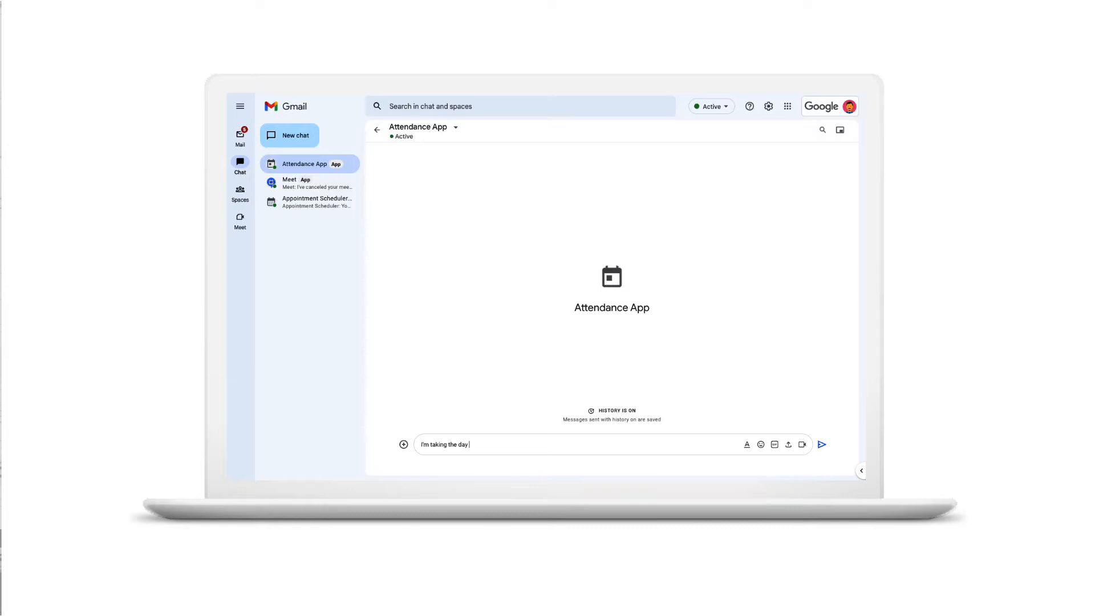
Step: Send 'I'm taking the day off' to the Attendance App
left_click(822, 445)
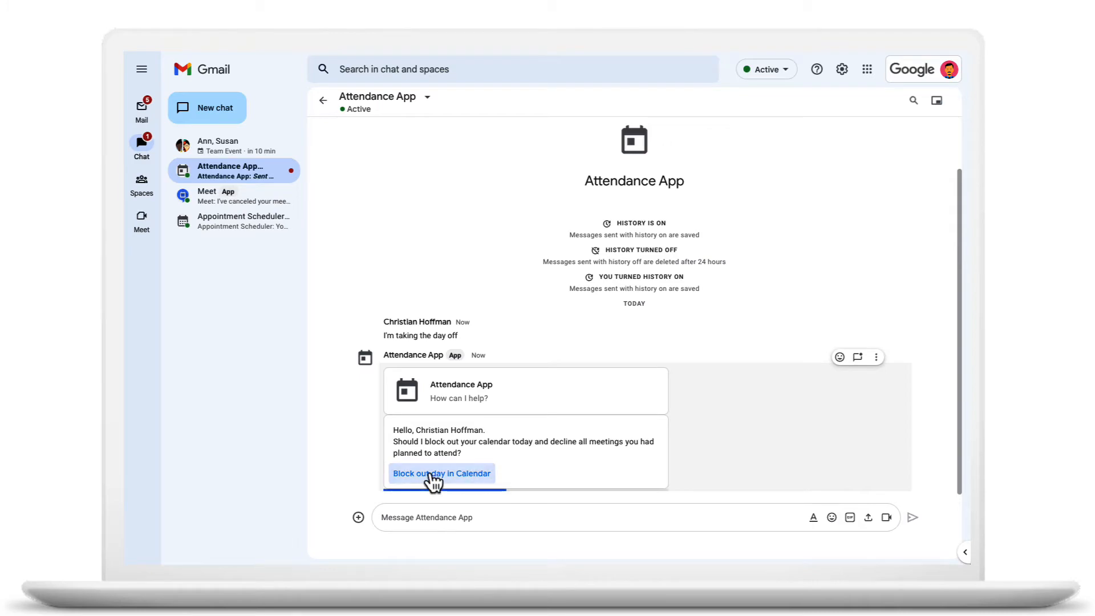
mouse_move(671, 489)
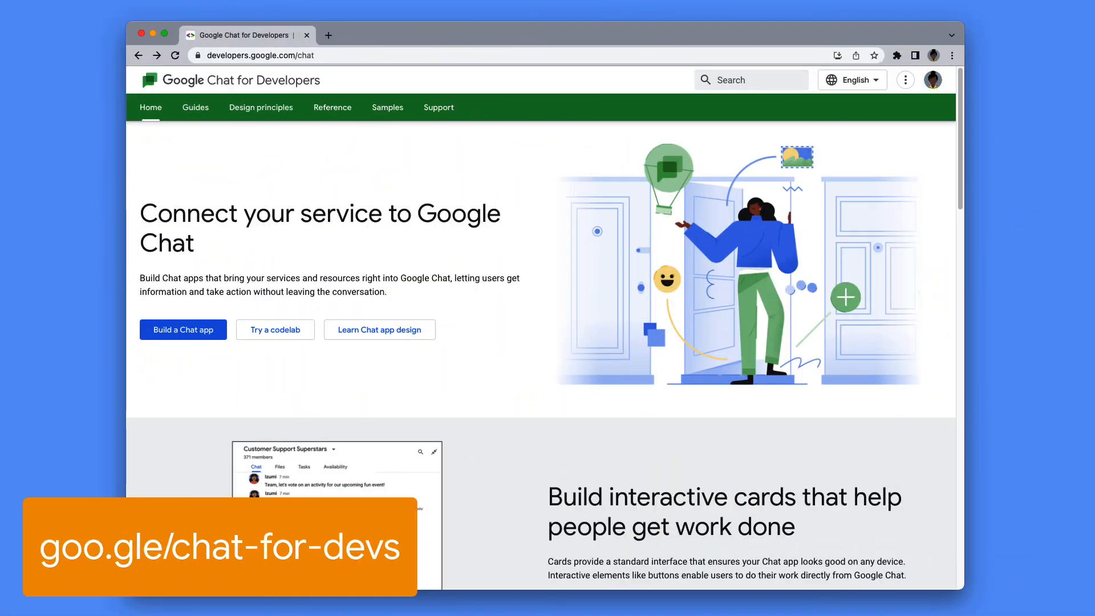
Step: Open the 'Build a Google Chat app with Google Cloud Functions' quickstart from the docs home
scroll("down", 3)
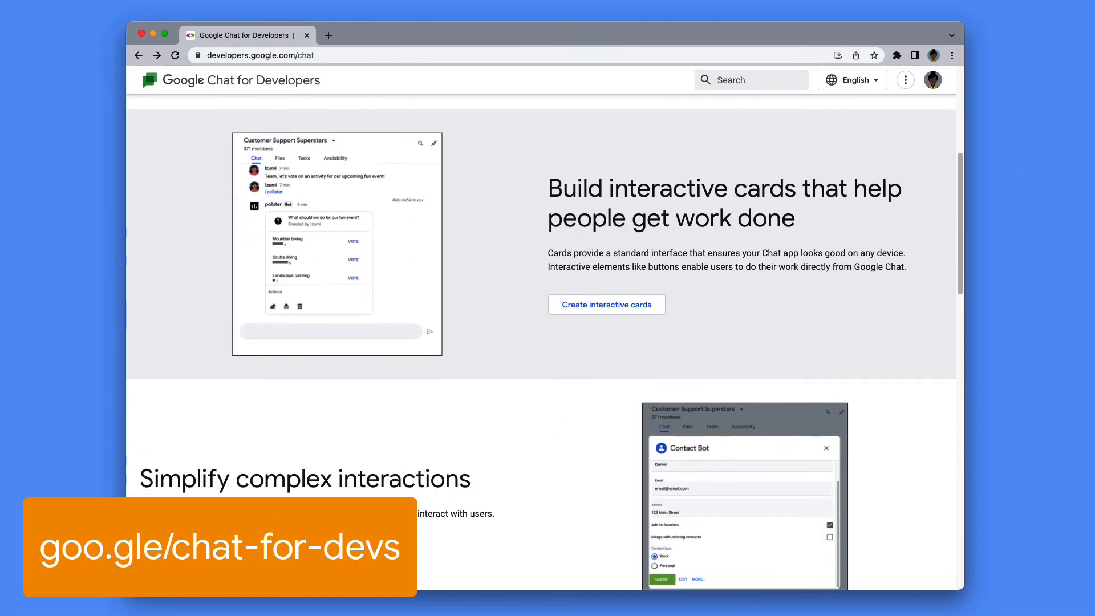
scroll("down", 3)
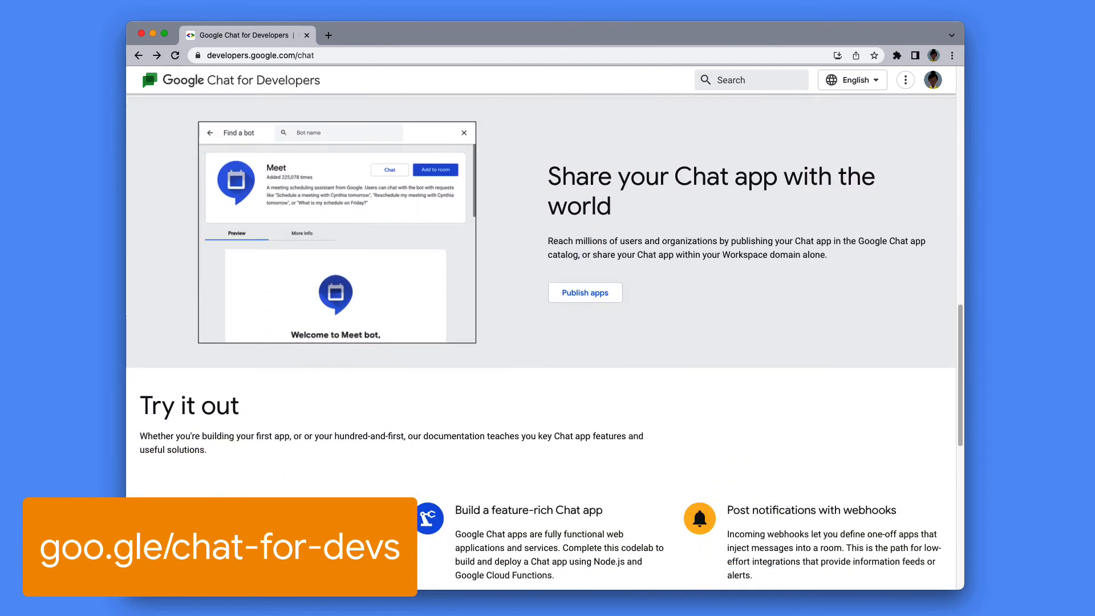
scroll("down", 3)
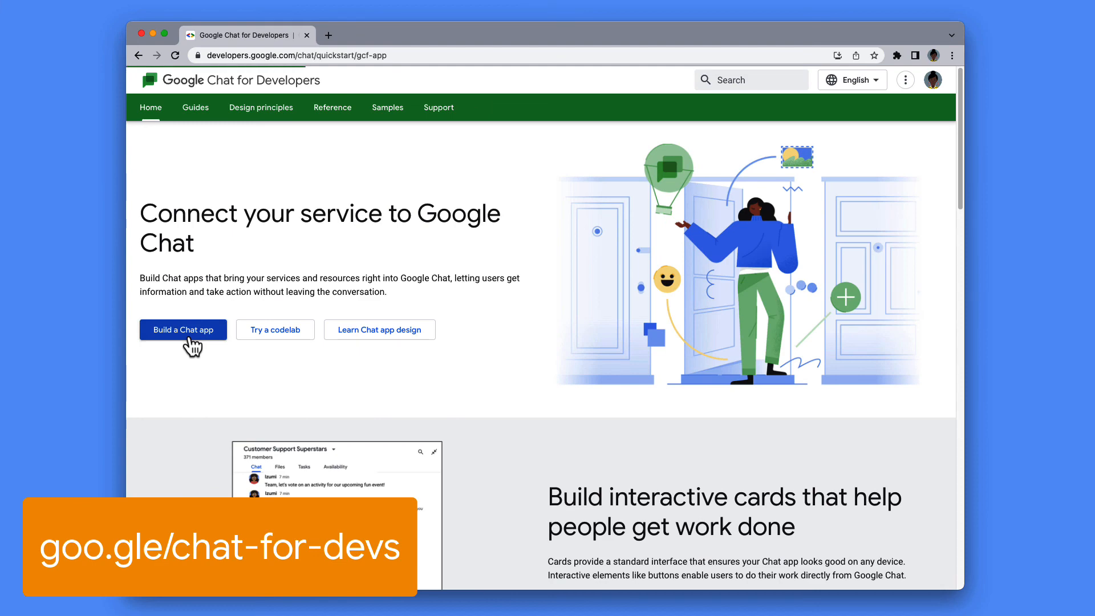
left_click(182, 329)
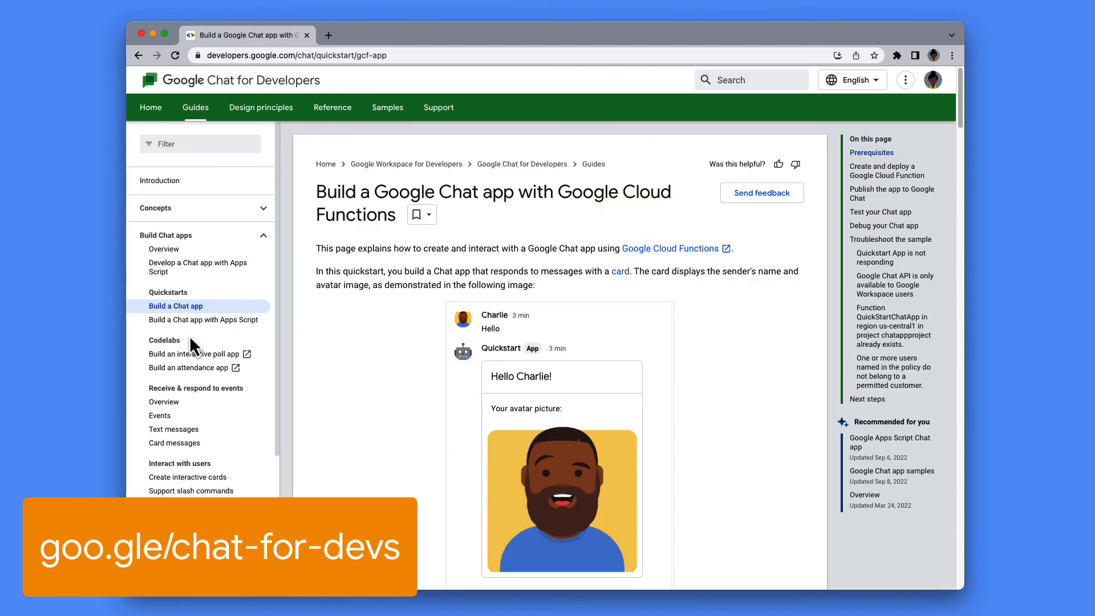